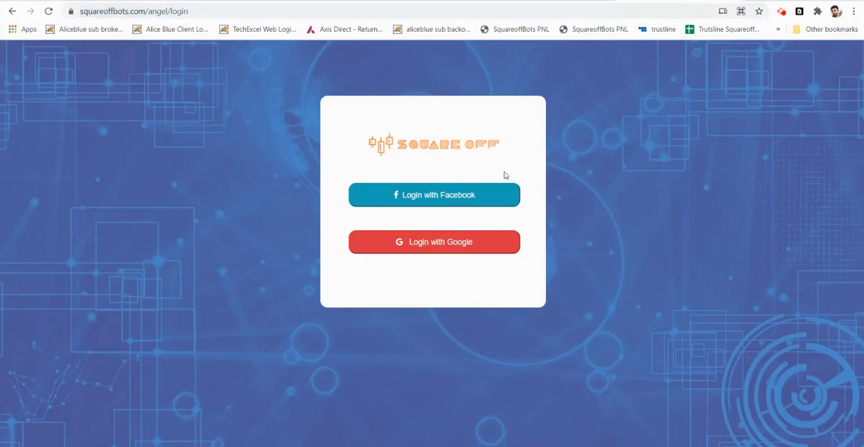
mouse_move(434, 195)
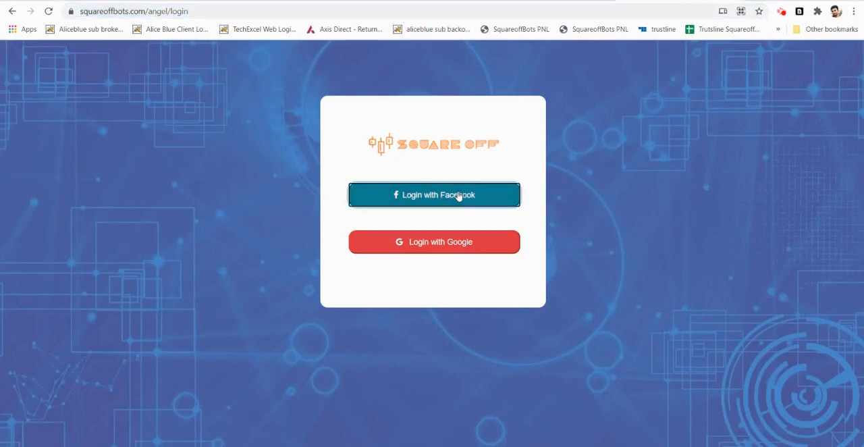
Choose 'Login with Facebook' on the SquareOff login page
click(435, 195)
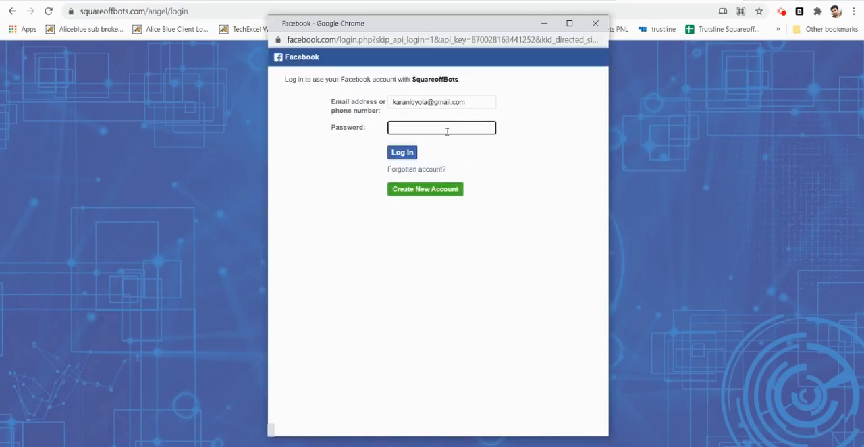
Enter the Facebook password and submit the login so the pop-up closes
text(••••)
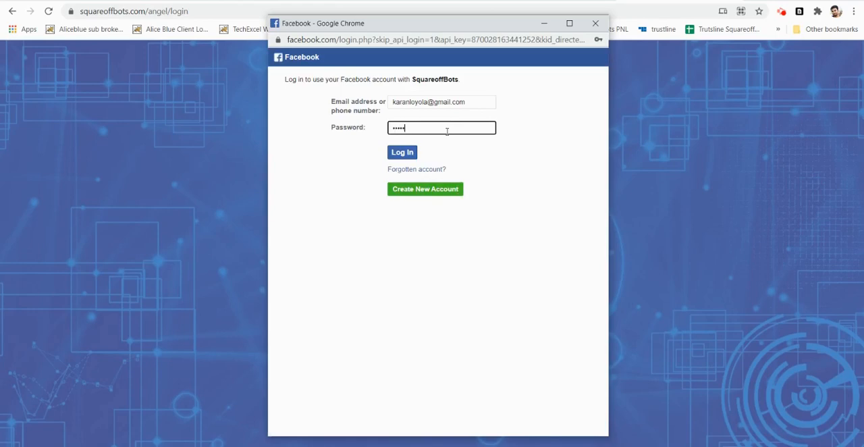
click(403, 151)
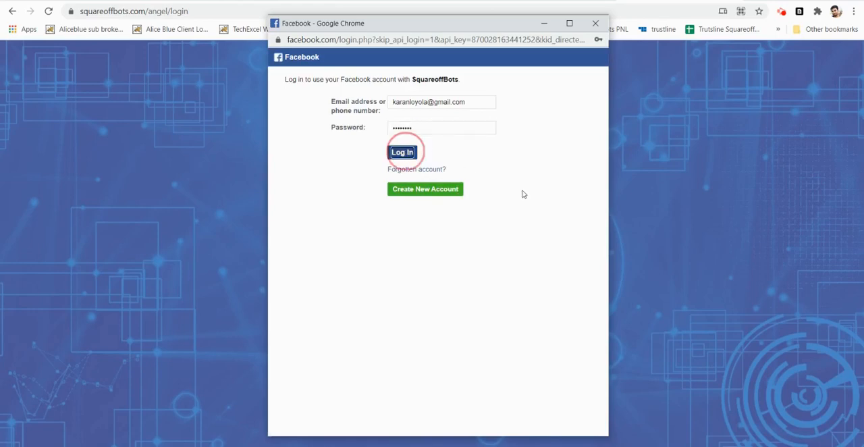
click(403, 151)
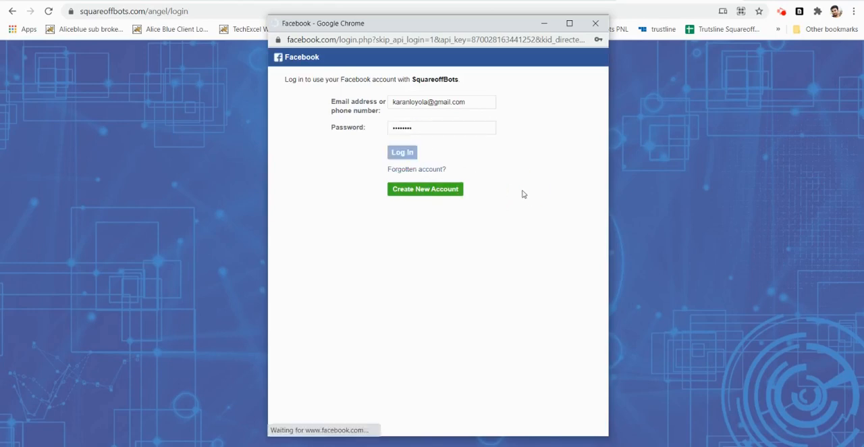
click(403, 151)
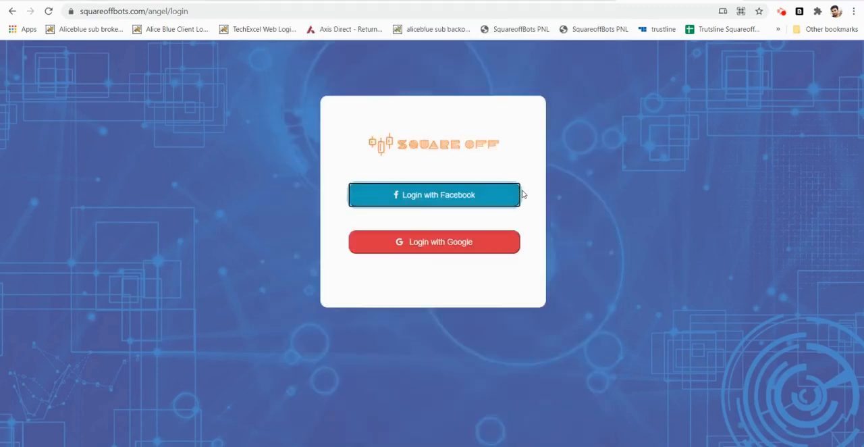
Submit the Angel Broking client ID and password, re-entering the password after the invalid error
click(435, 194)
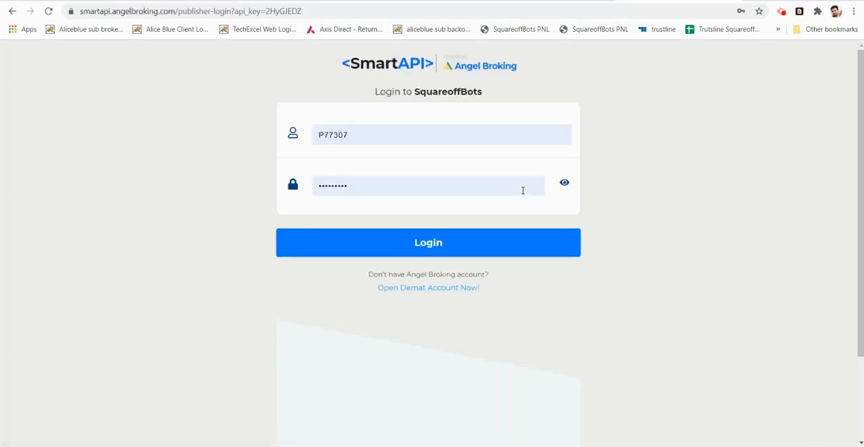
click(428, 243)
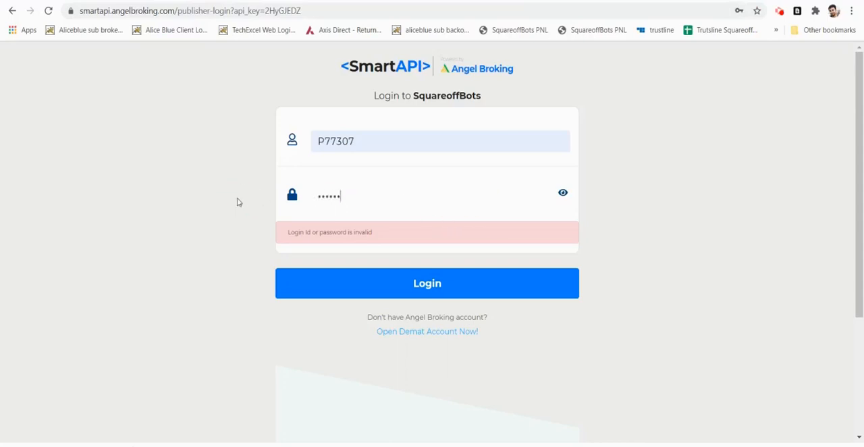
click(427, 283)
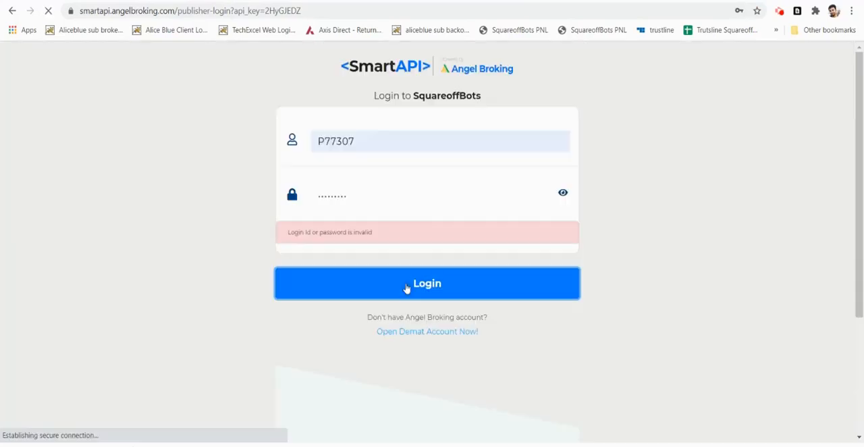
click(427, 284)
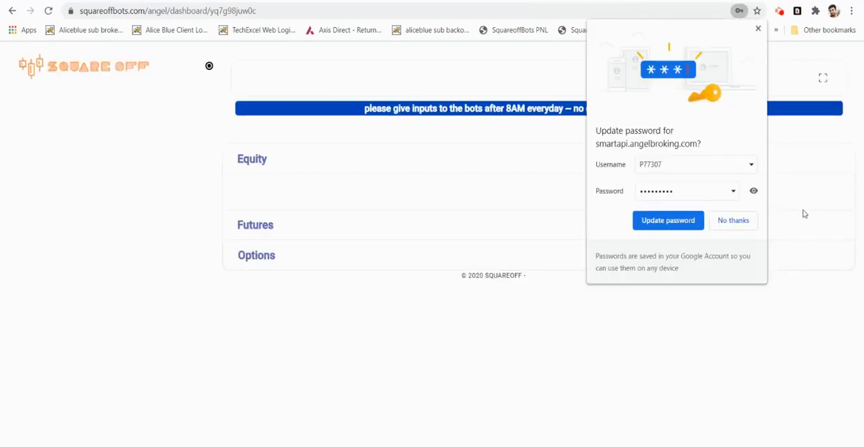
Dismiss the save-password prompt and start Stop Hunt trading with 10000 capital
click(733, 220)
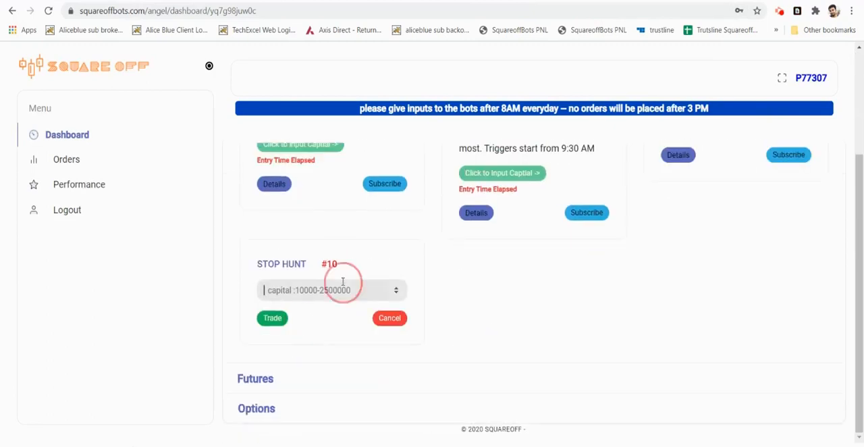
text(10000)
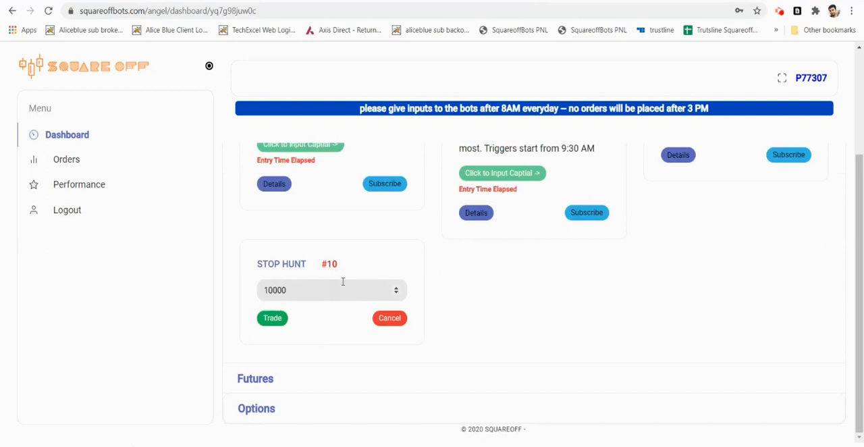
click(273, 318)
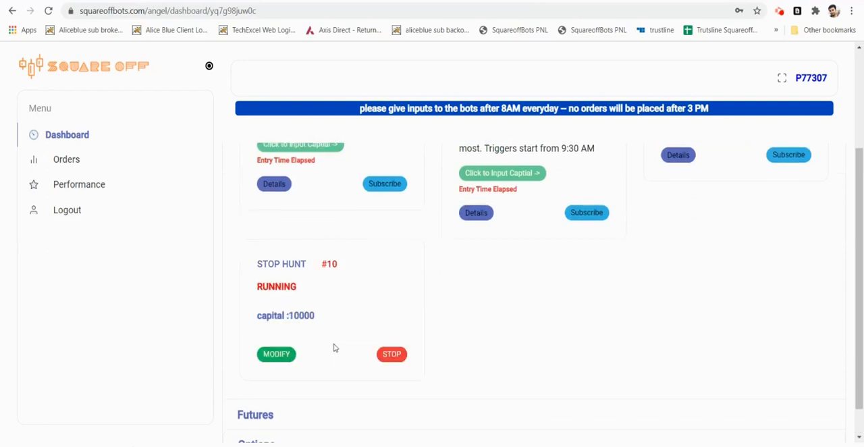
Start the GRB Options Buying Bot trading with 2 lots
scroll(down, 3)
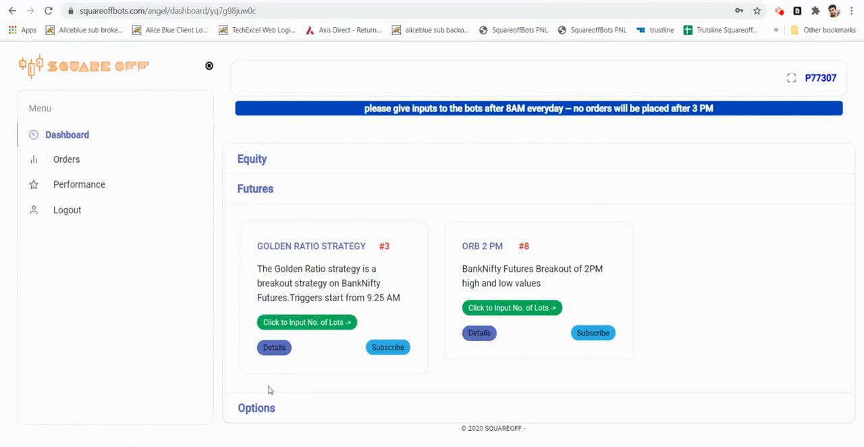
mouse_move(260, 420)
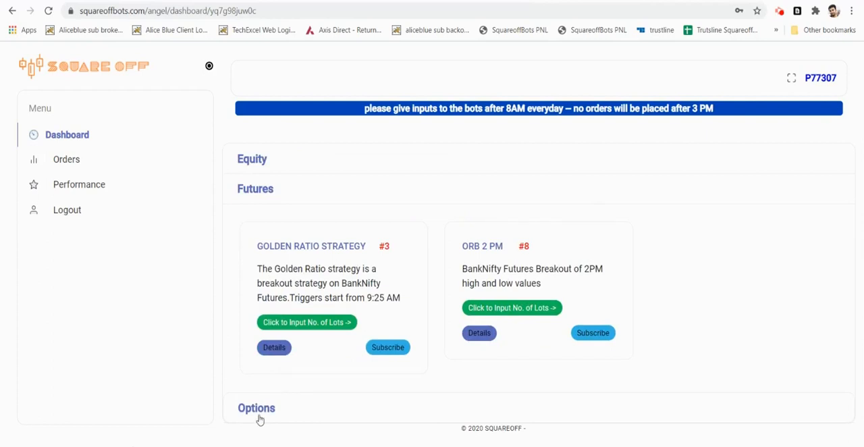
scroll(down, 3)
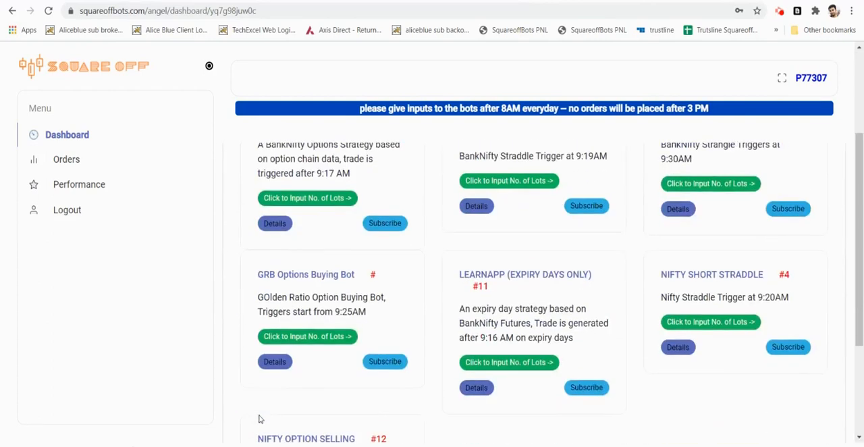
click(308, 336)
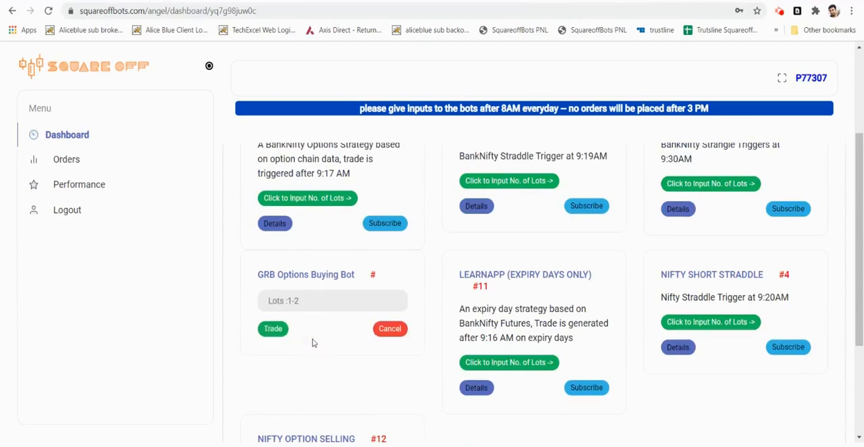
click(332, 300)
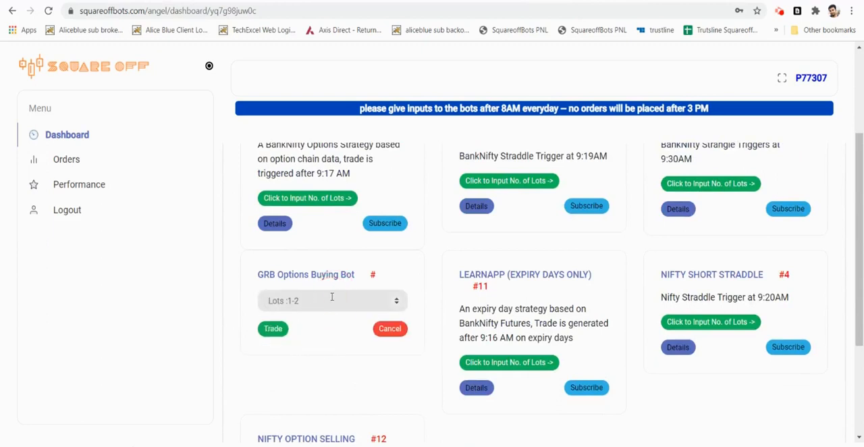
click(273, 330)
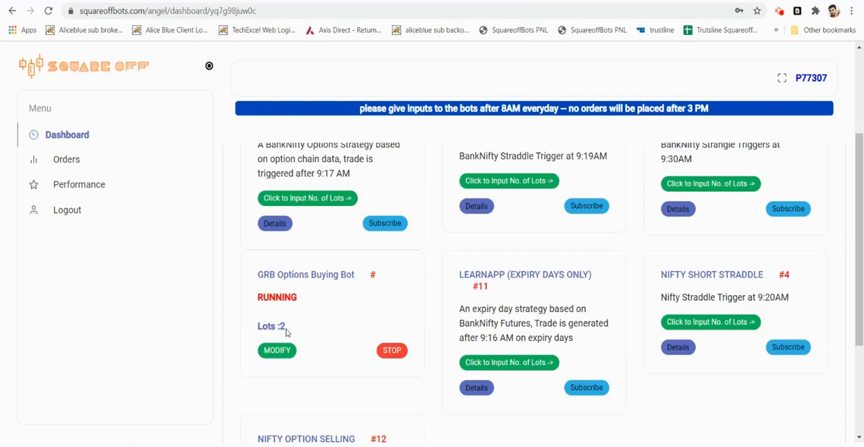
mouse_move(232, 277)
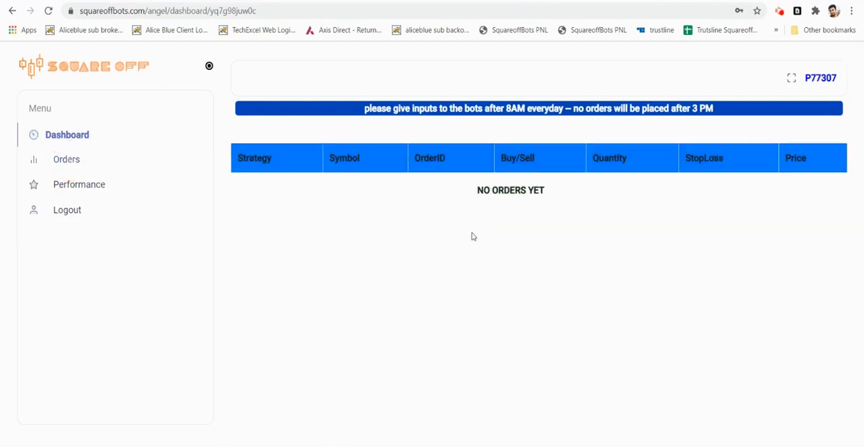
mouse_move(219, 180)
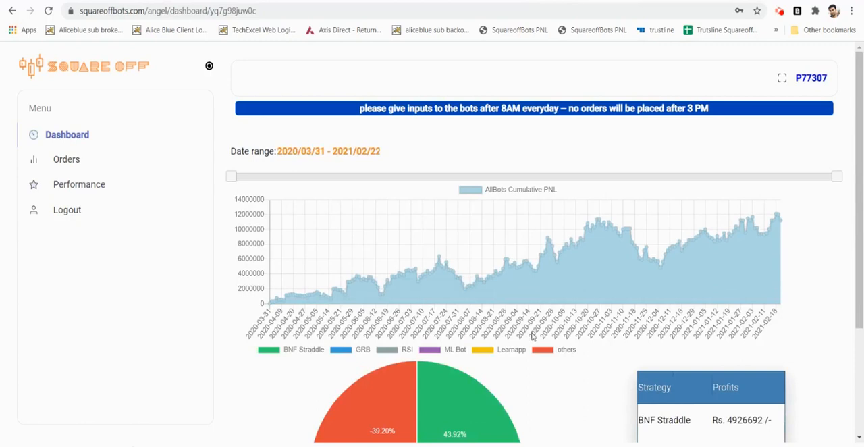
Scroll the Performance page between the cumulative PNL chart and the strategy profits table
scroll(down, 3)
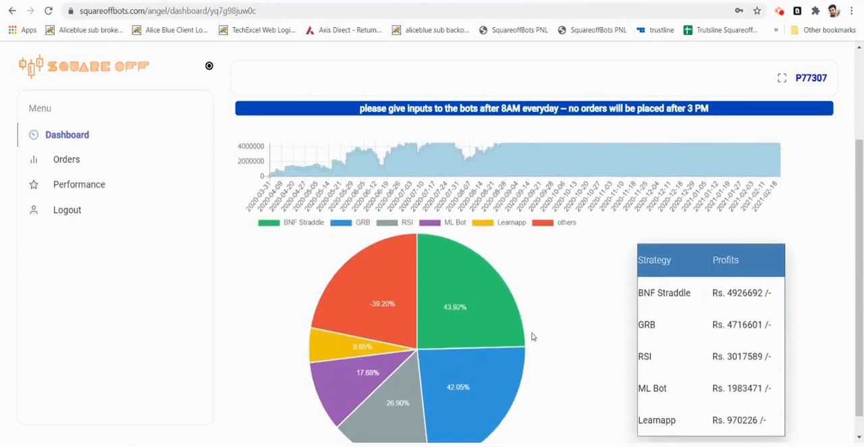
scroll(up, 3)
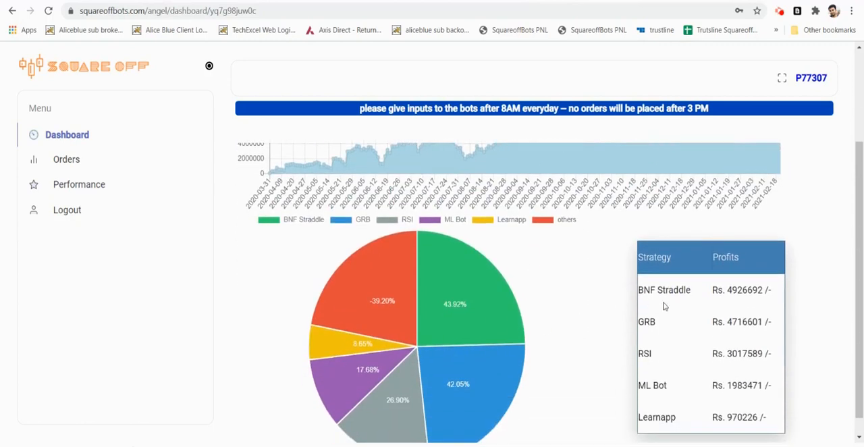
mouse_move(699, 327)
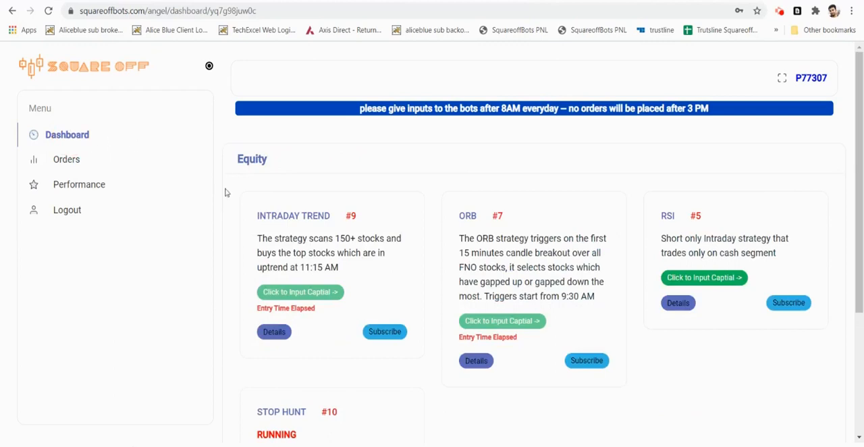
Check Stop Hunt is running on the Dashboard, then show the empty Orders list
scroll(down, 3)
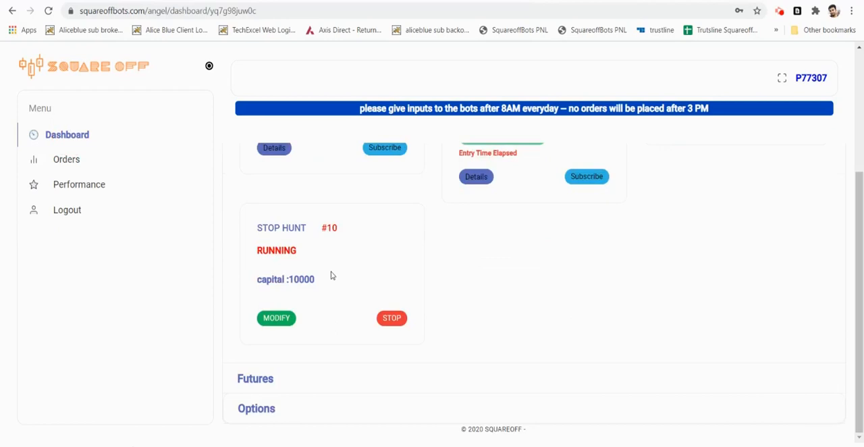
mouse_move(86, 166)
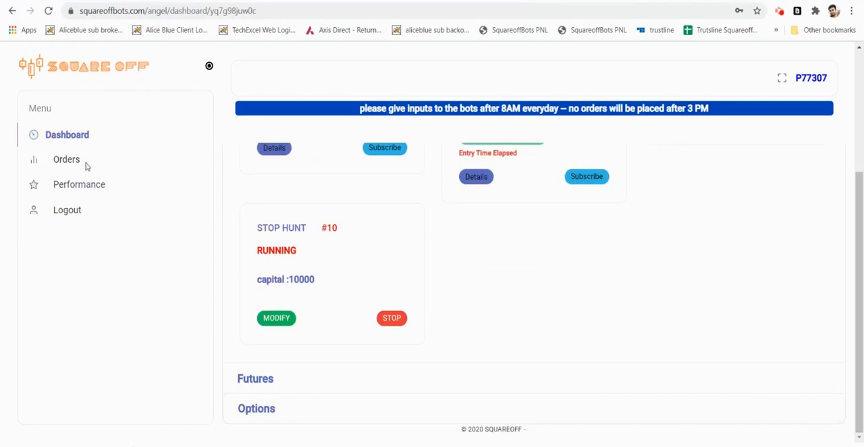
click(66, 159)
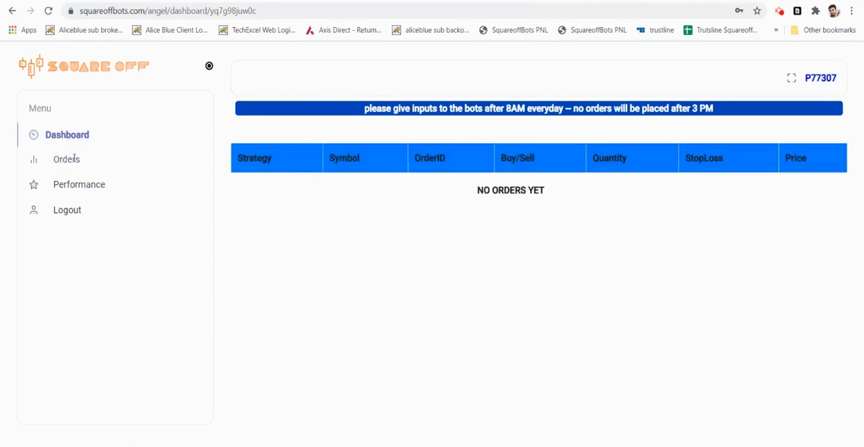
mouse_move(367, 211)
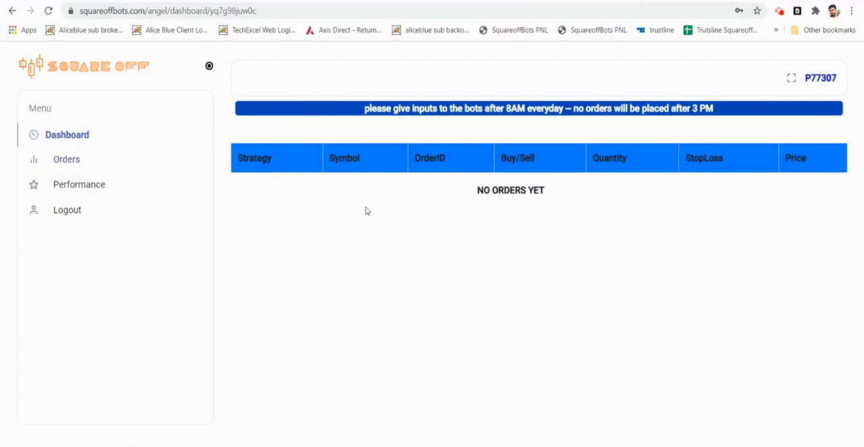